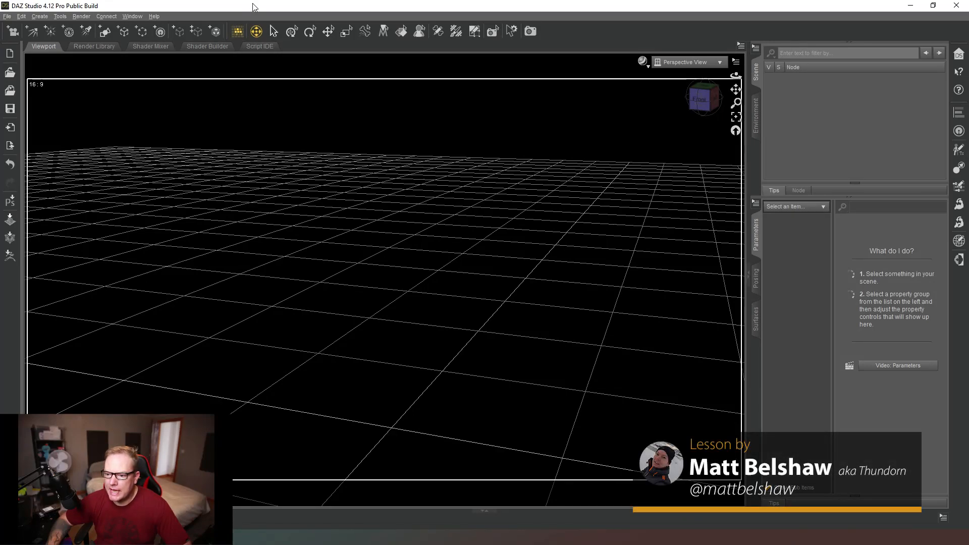
mouse_move(434, 199)
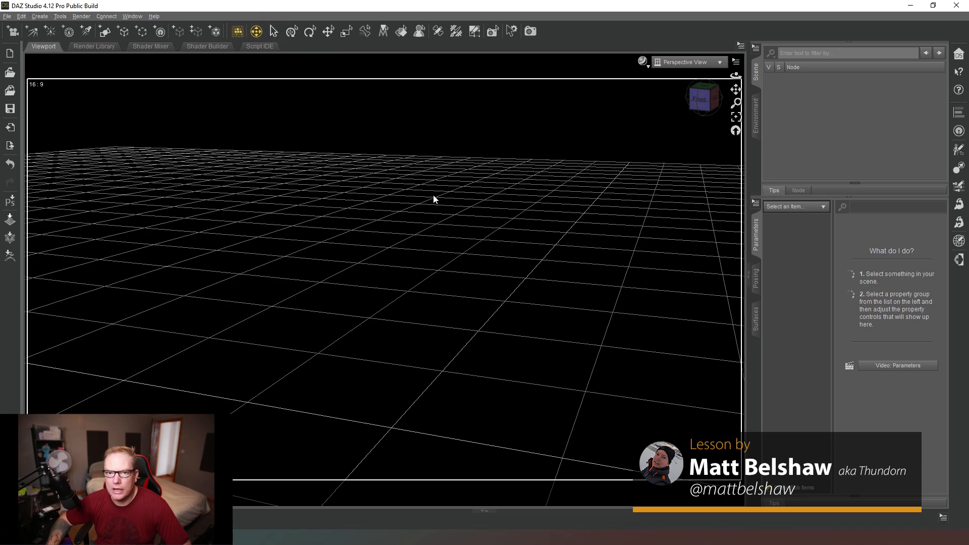
mouse_move(434, 192)
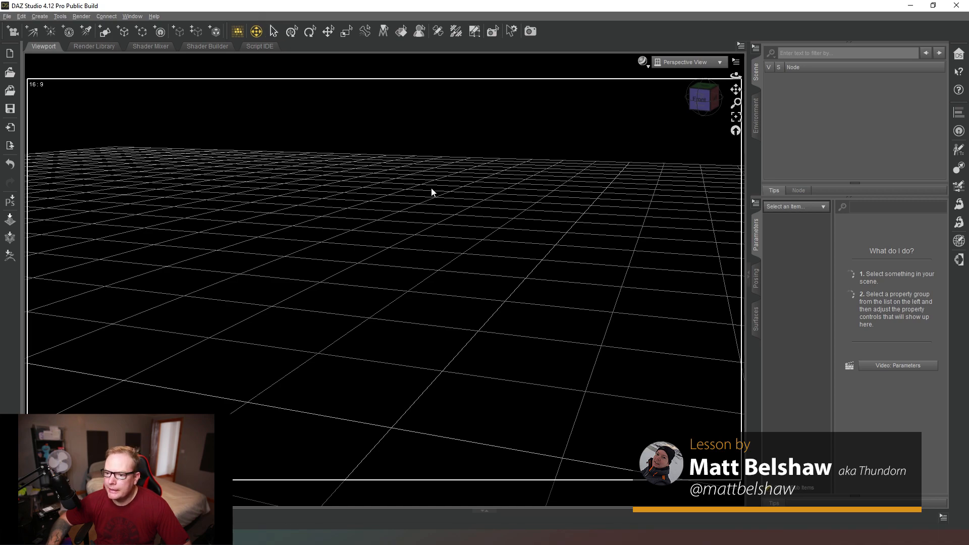
mouse_move(391, 158)
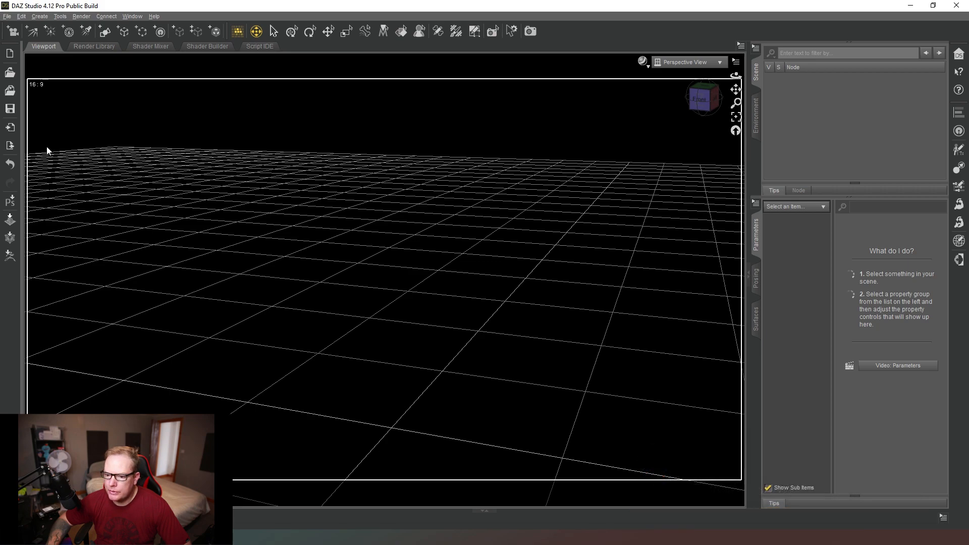
mouse_move(117, 148)
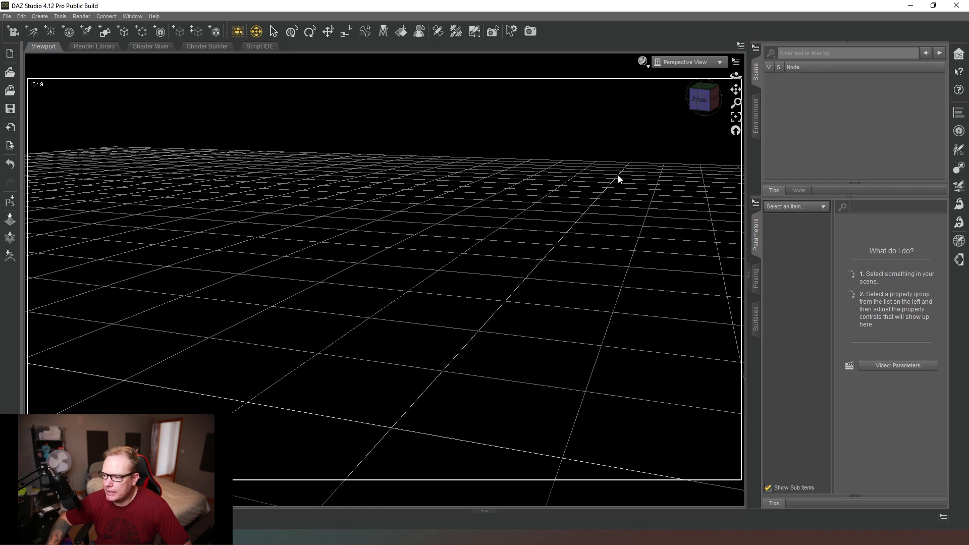
mouse_move(399, 232)
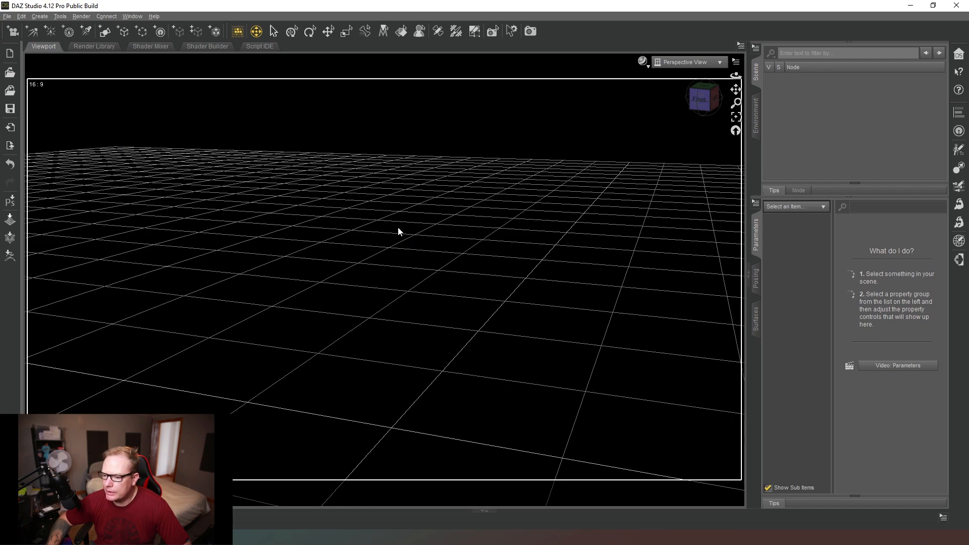
mouse_move(332, 149)
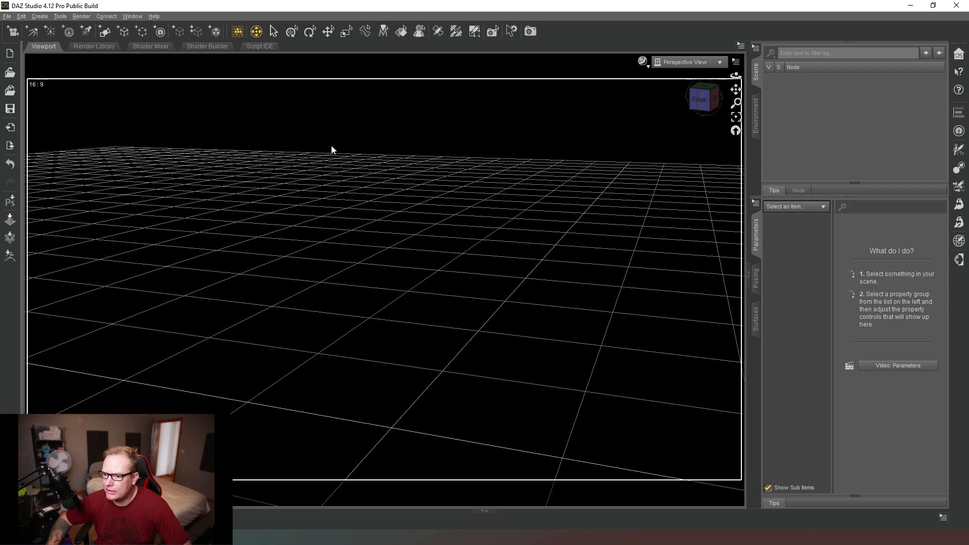
mouse_move(414, 263)
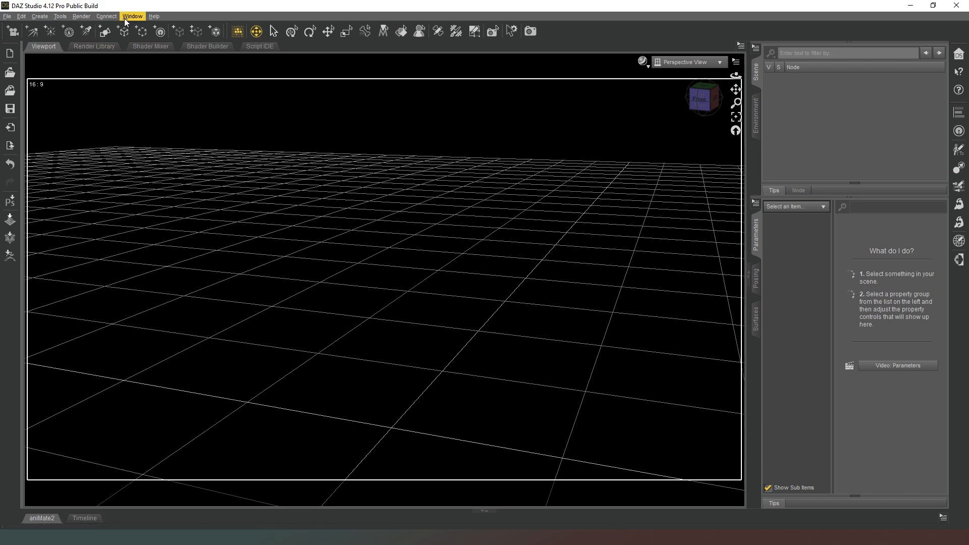
- Bring up the Customize Interface Style dialog from the Window > Style menu
left_click(131, 16)
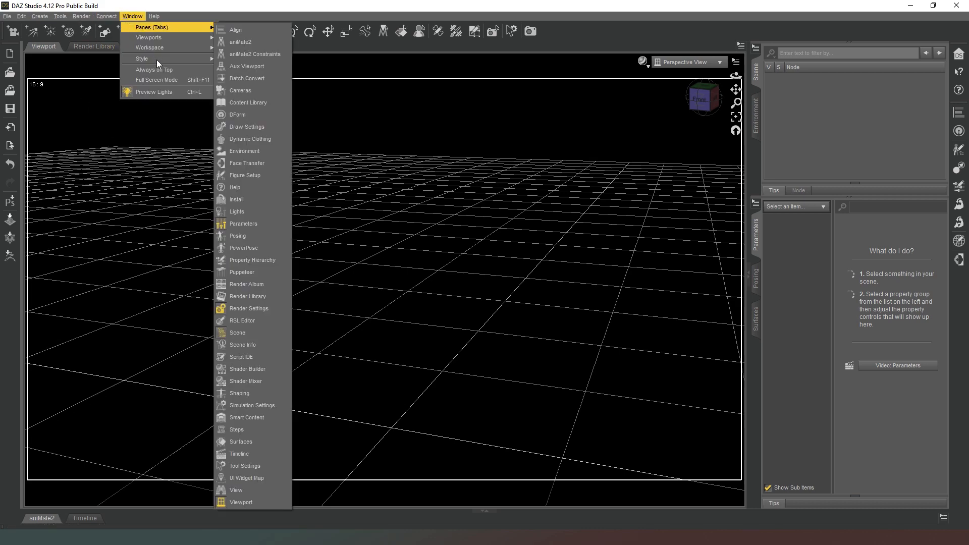
mouse_move(207, 59)
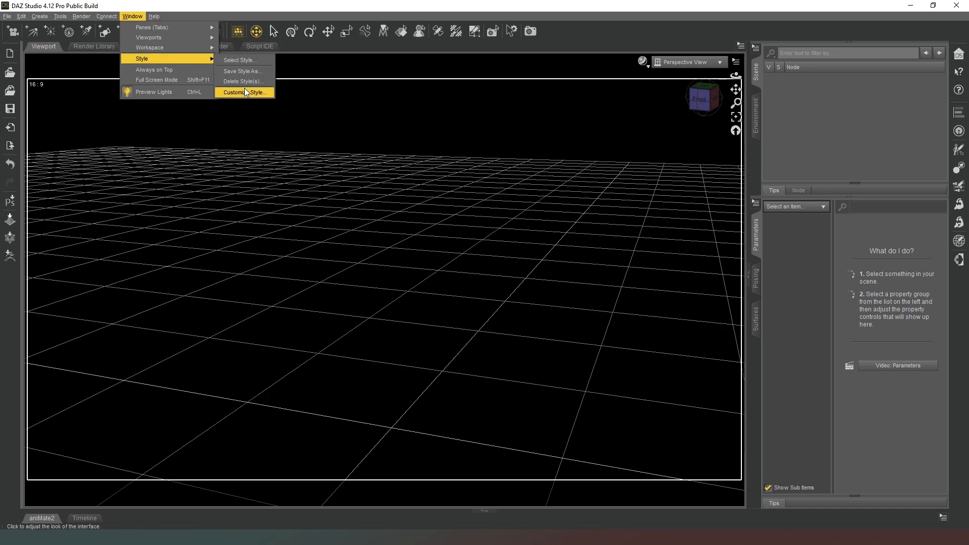
left_click(243, 92)
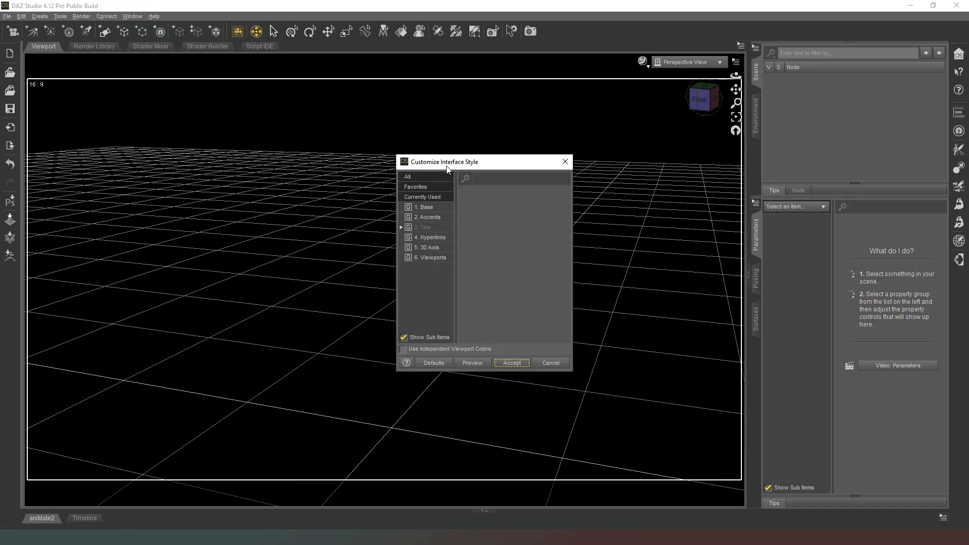
mouse_move(482, 167)
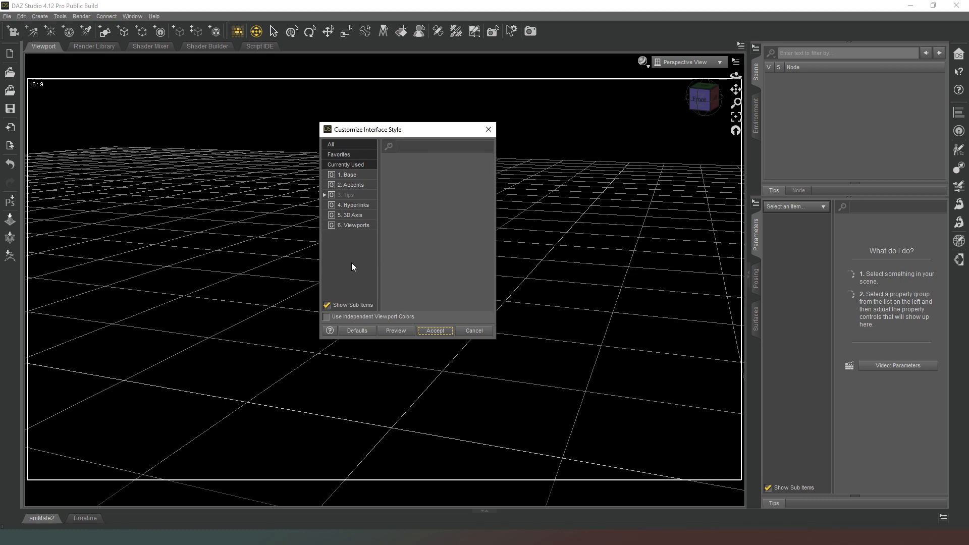
- Set the Viewports background colour to a pink shade and apply it
left_click(353, 224)
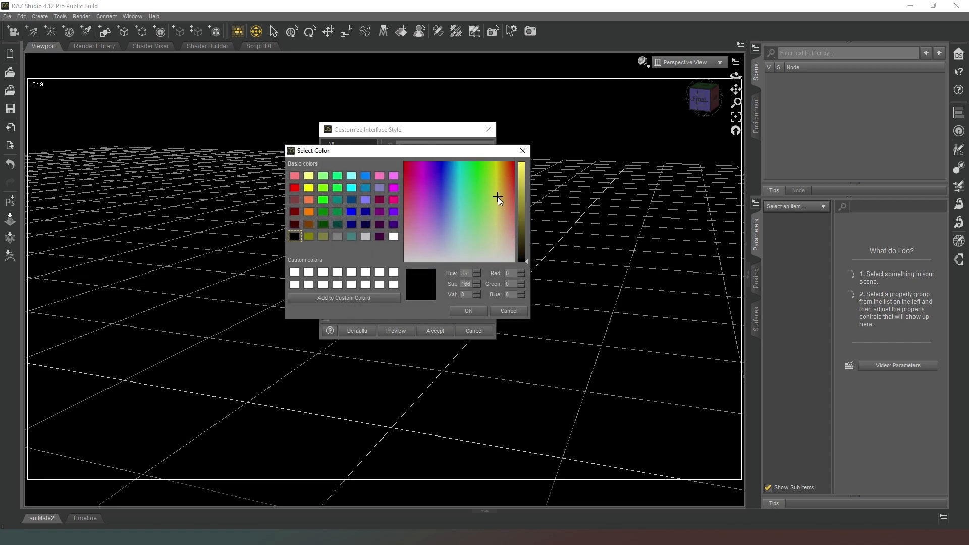
left_click(521, 189)
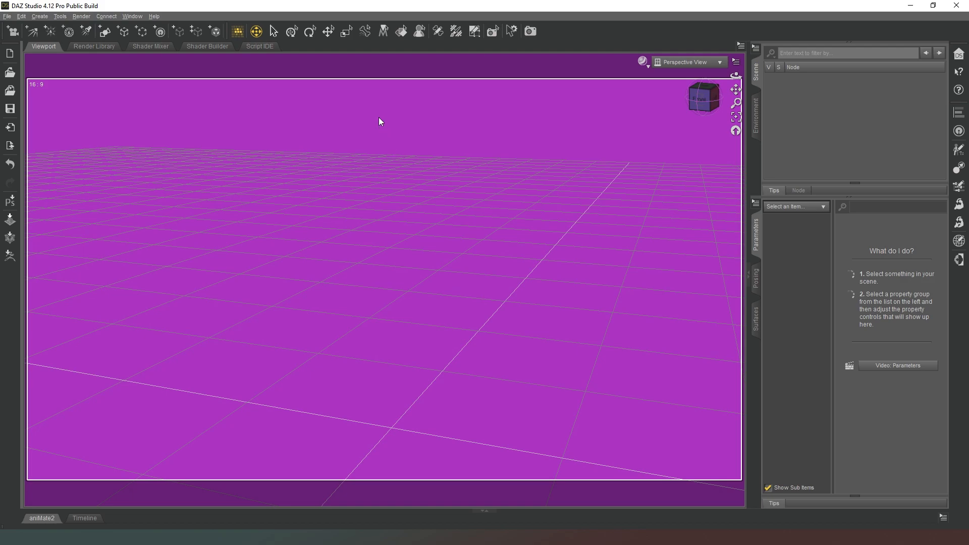
left_click(131, 16)
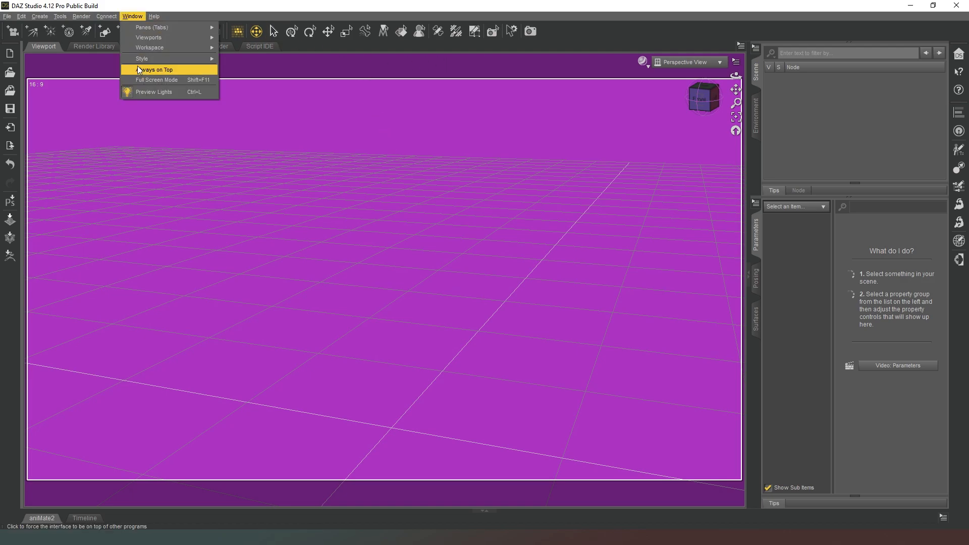
- Set the Viewports background colour back to black and apply it
left_click(143, 58)
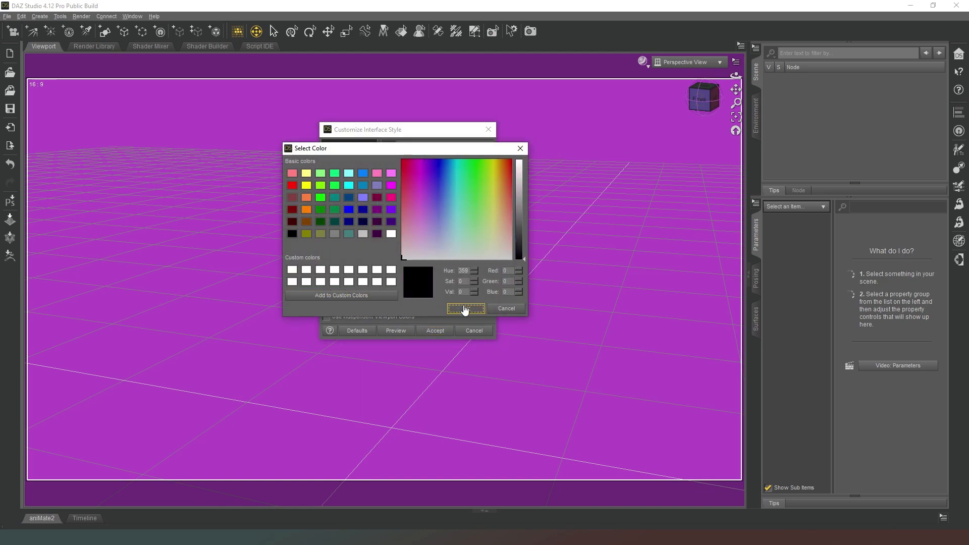
left_click(465, 309)
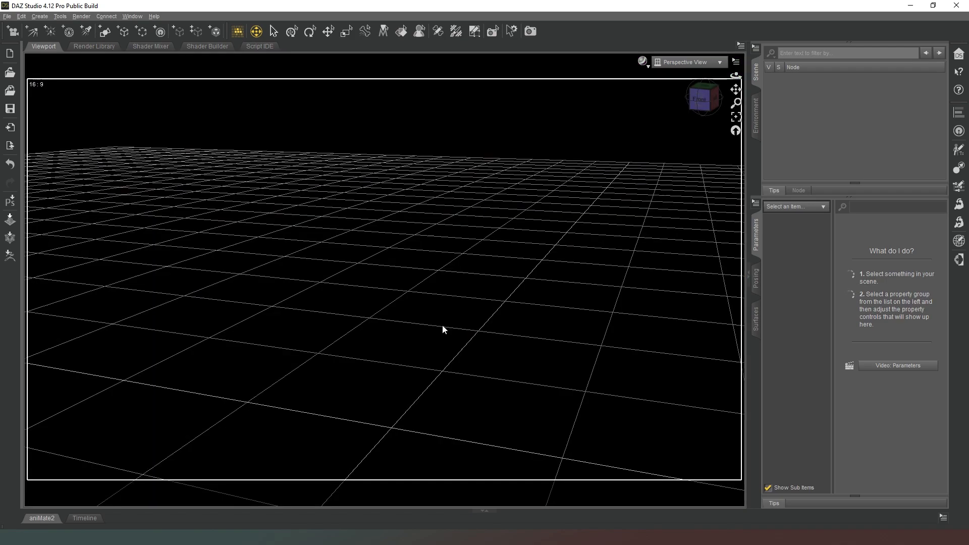
mouse_move(381, 178)
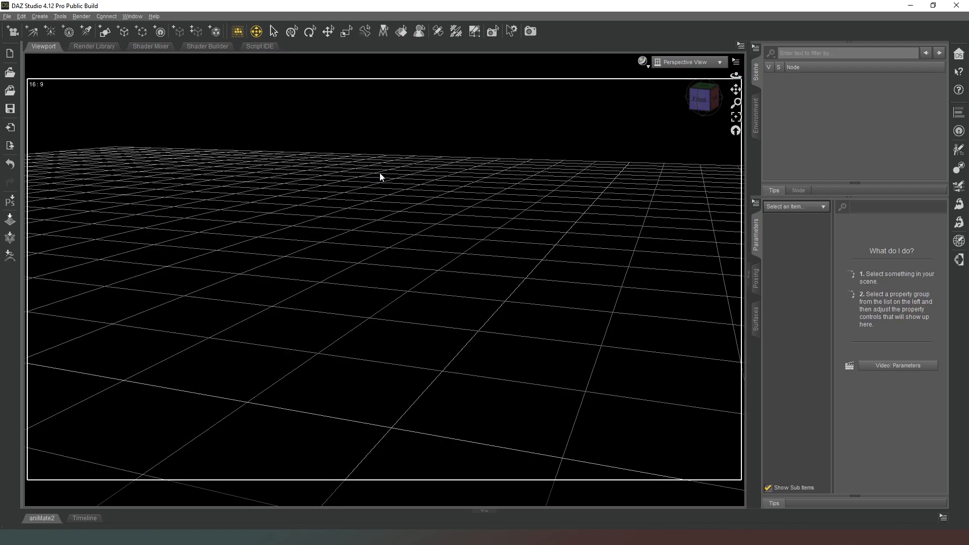
mouse_move(461, 180)
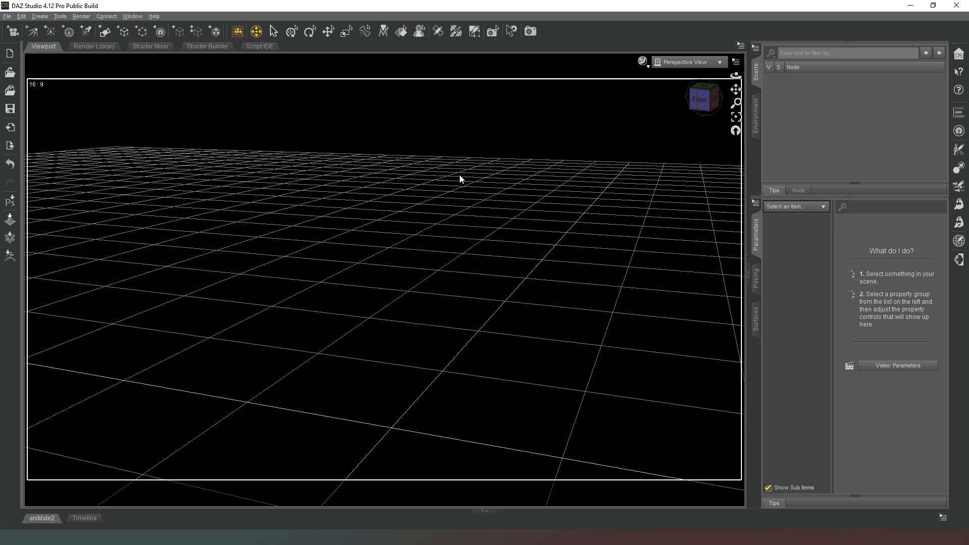